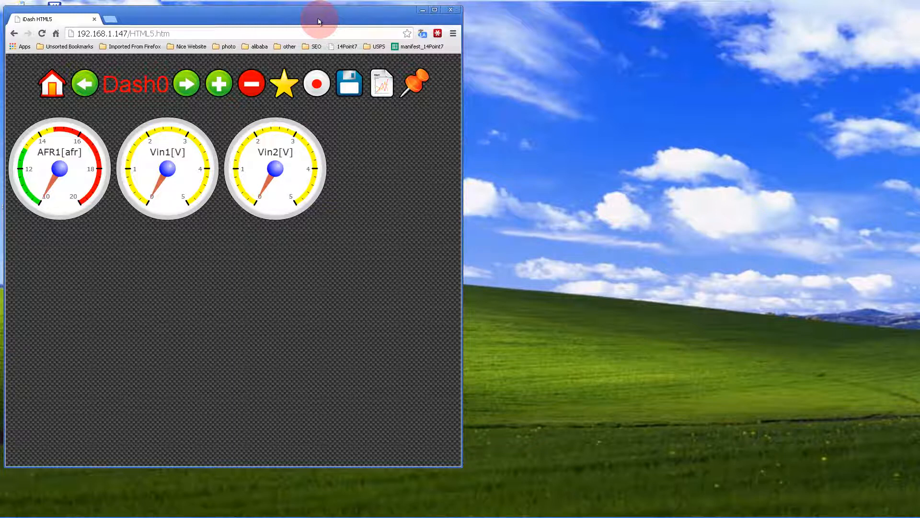
Step: Open My Computer from the Start menu beside the iDash HTML5 dashboard
left_click_drag(320, 17, 387, 30)
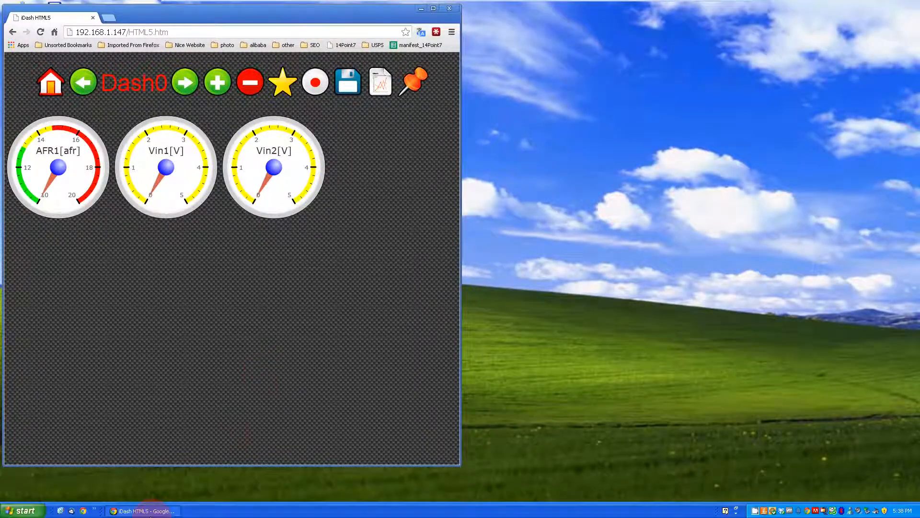
left_click(23, 510)
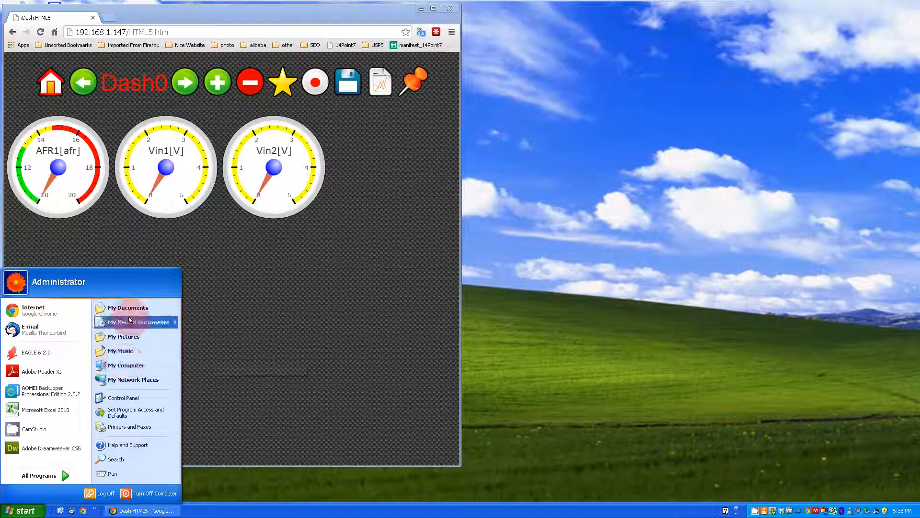
mouse_move(134, 364)
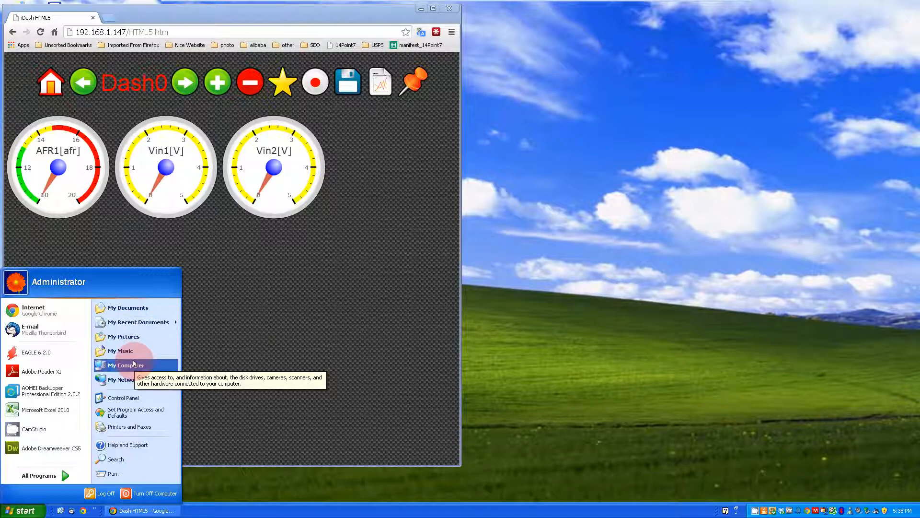
left_click(126, 364)
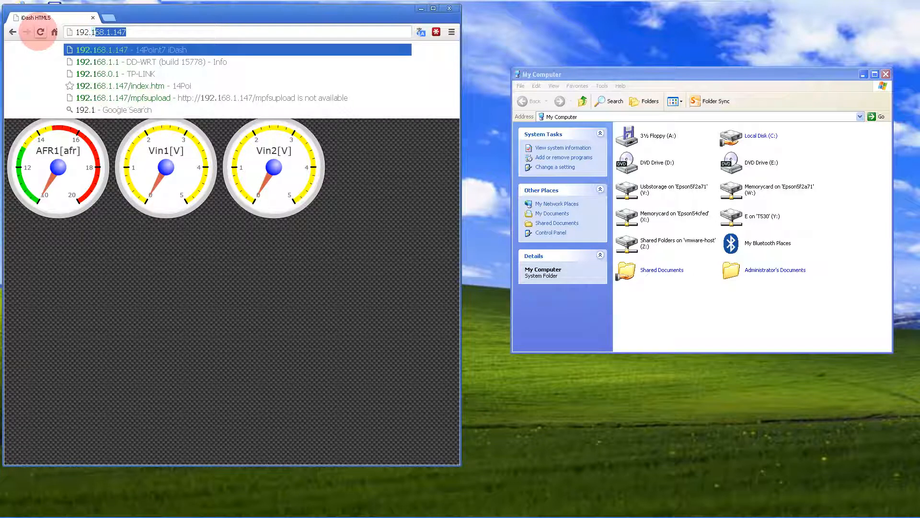
Step: Go to 192.168.1.147, open the HTML5 dashboard and reload it
type("192.168.1.147")
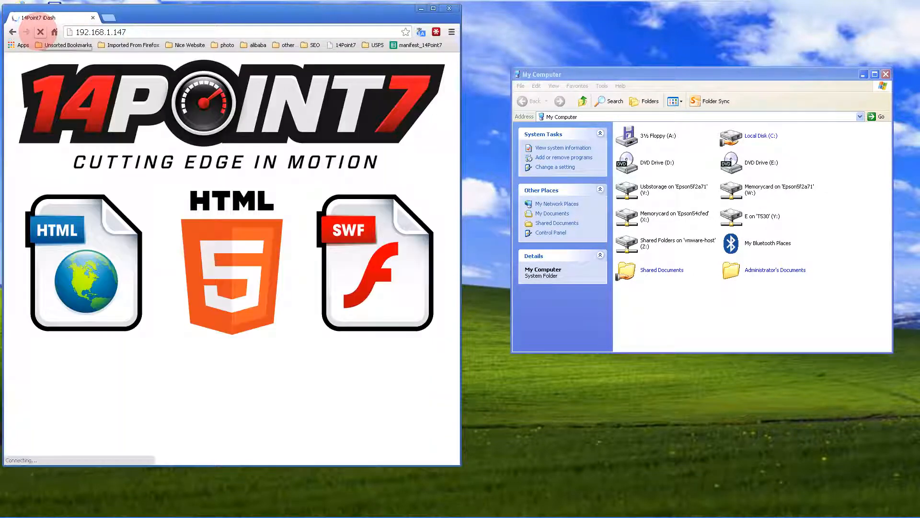
left_click(226, 265)
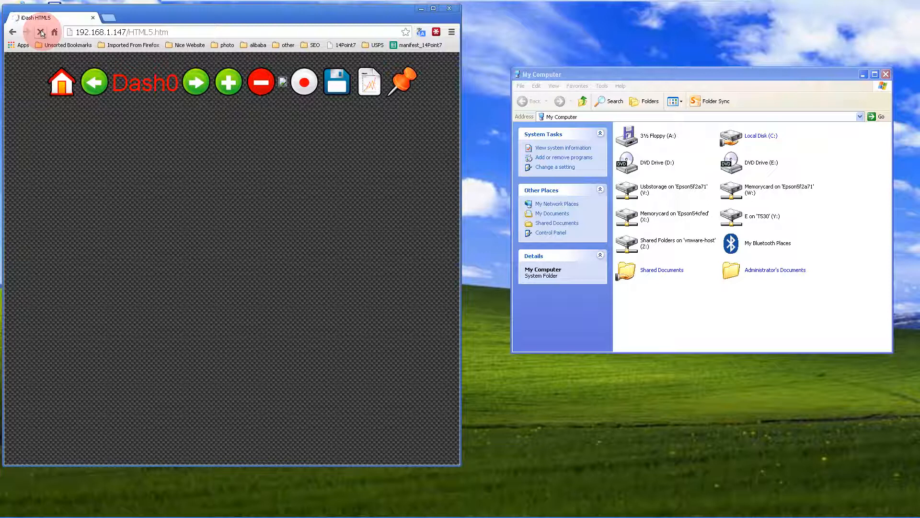
left_click(40, 33)
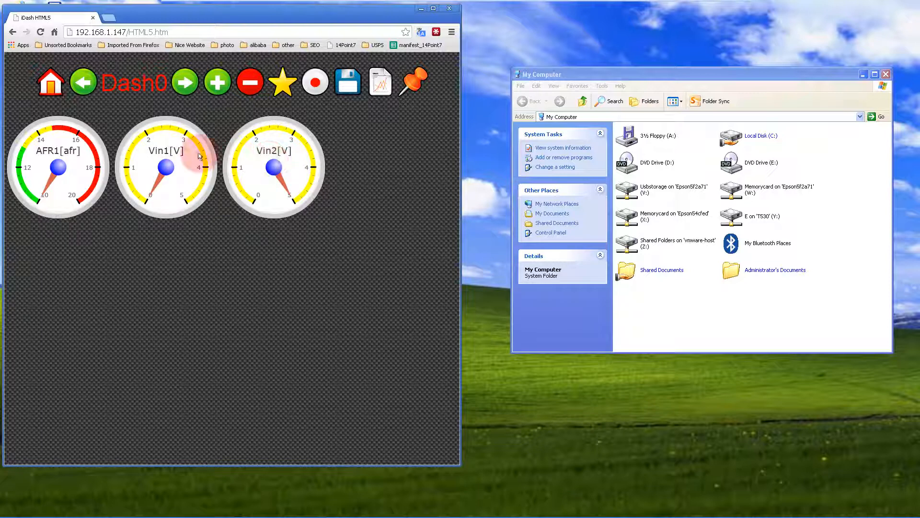
mouse_move(669, 148)
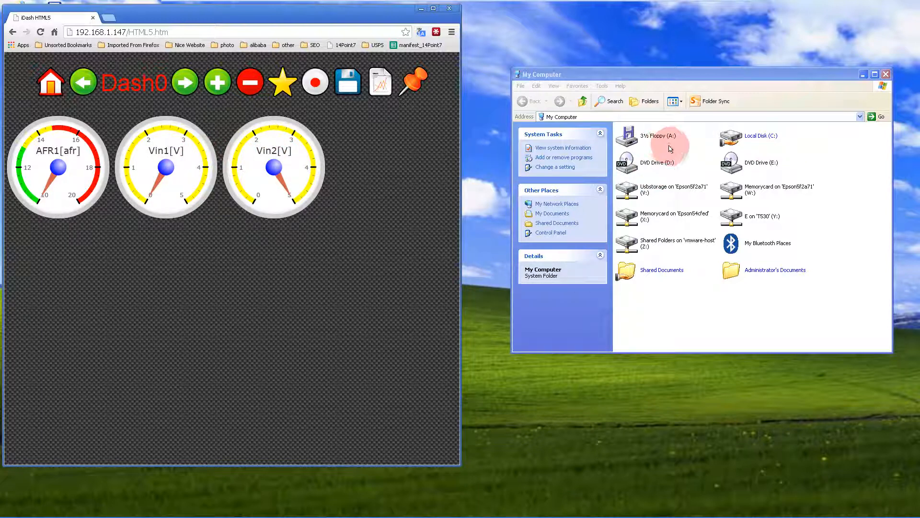
left_click(761, 136)
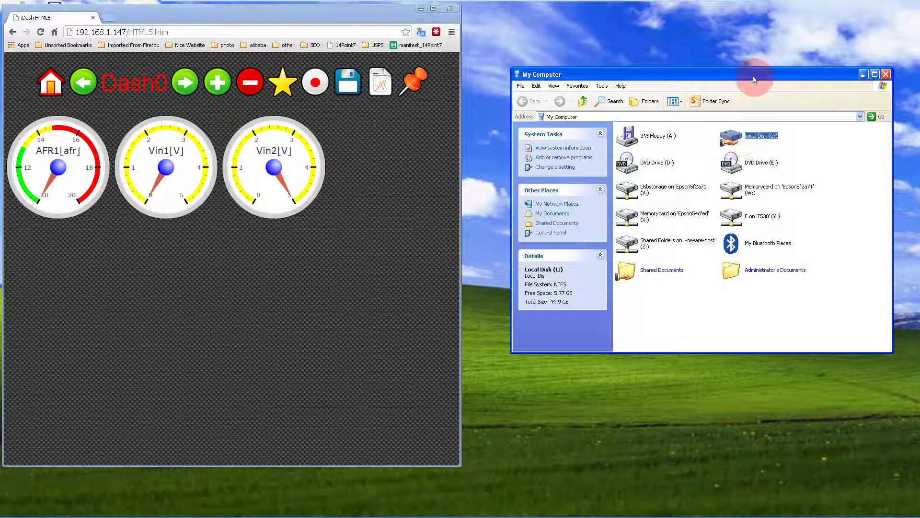
Step: Browse C:\Program Files\14Point7\iDash\Custom_HTML\HTML_Source
double_click(761, 136)
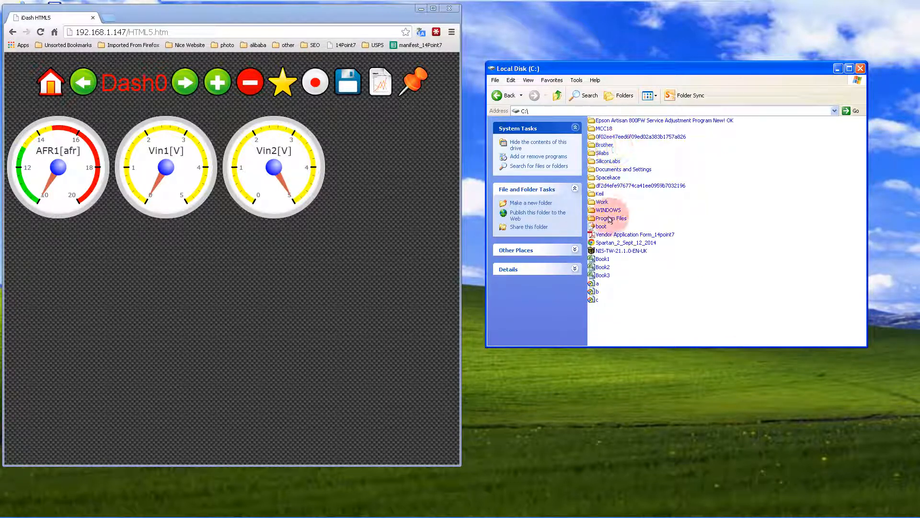
double_click(610, 219)
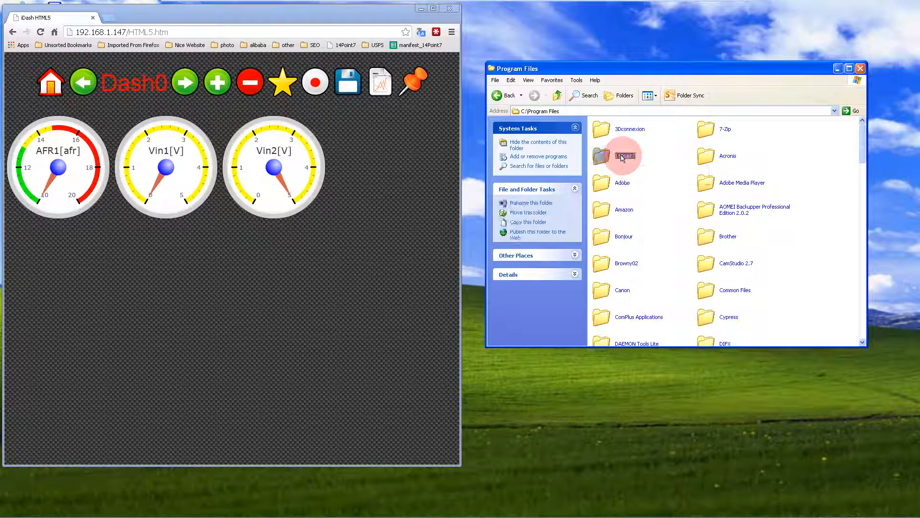
double_click(623, 155)
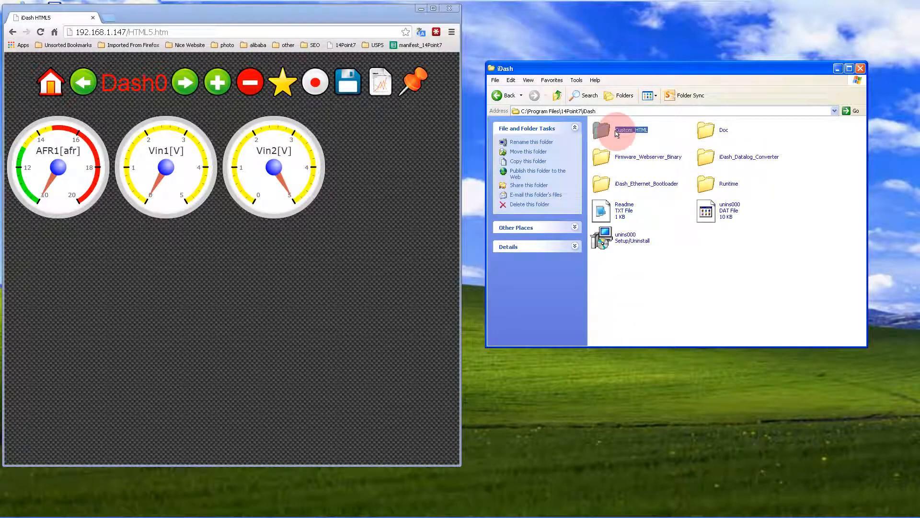
double_click(601, 130)
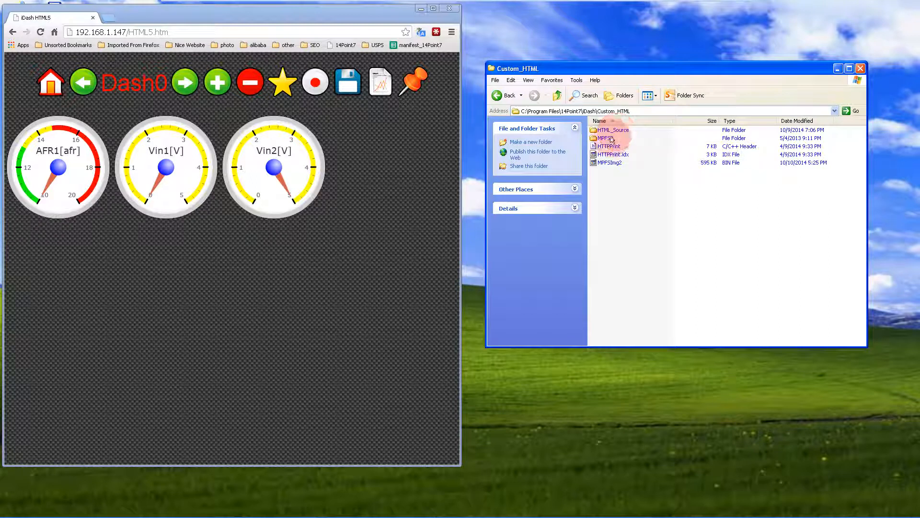
left_click(611, 130)
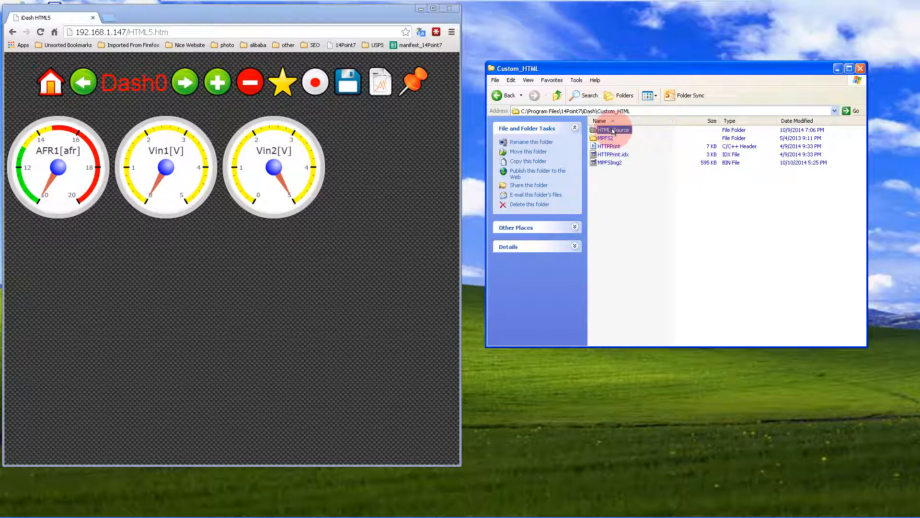
double_click(609, 130)
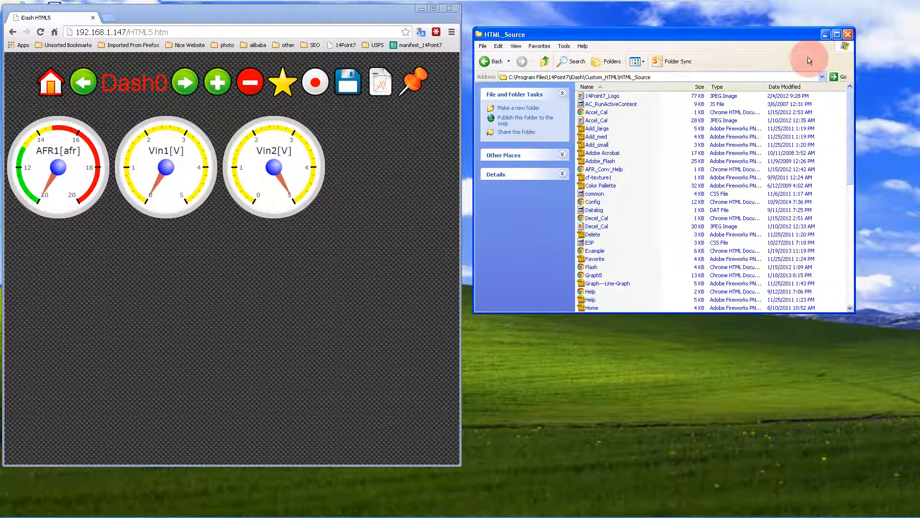
mouse_move(853, 77)
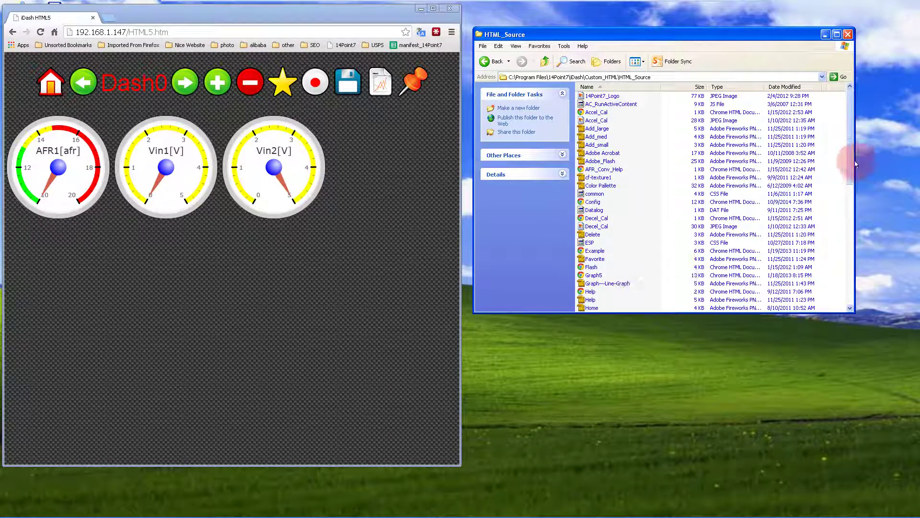
Step: Select the HTML5 page file in the HTML_Source folder
scroll("down", 3)
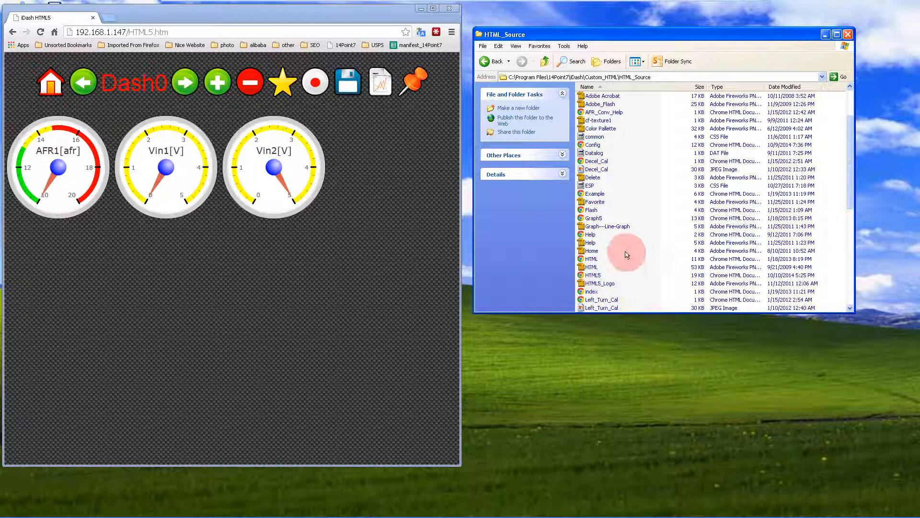
left_click(592, 274)
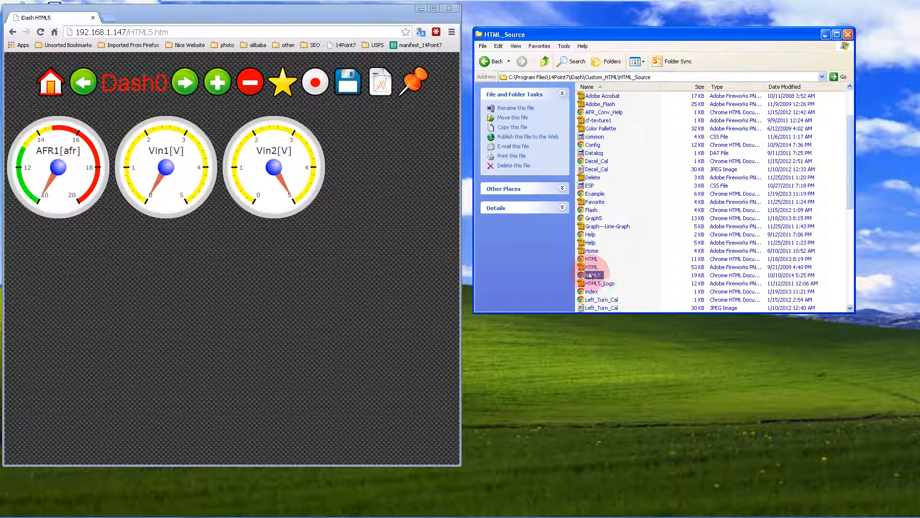
mouse_move(592, 274)
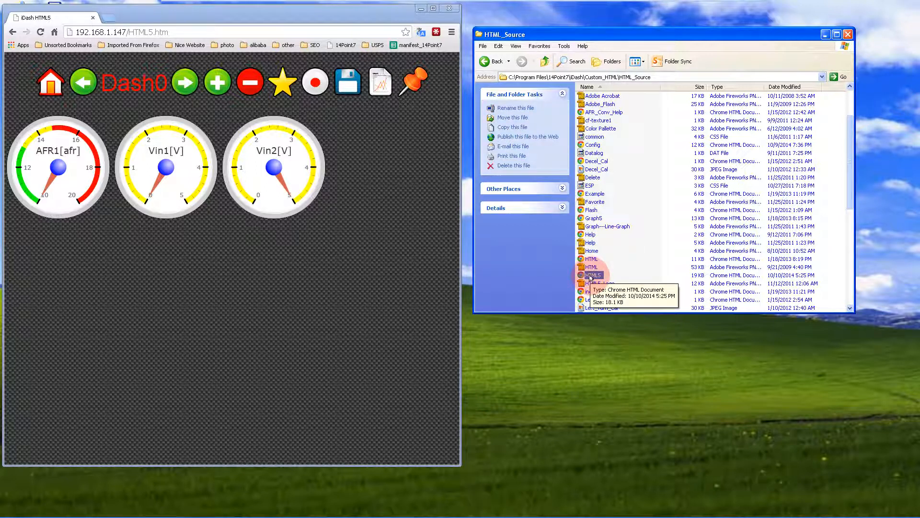
Step: Open the HTML5 page in Notepad and scroll to the Vin1 gauge definitions
right_click(592, 274)
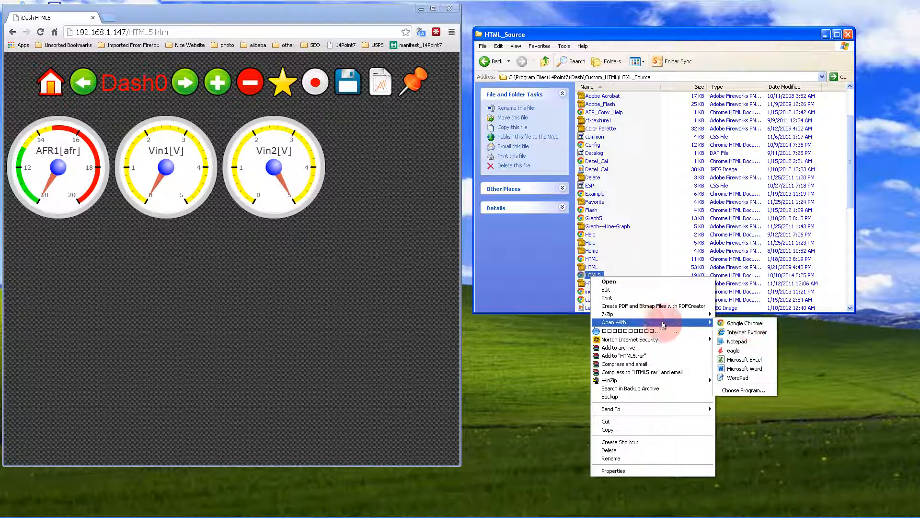
left_click(736, 341)
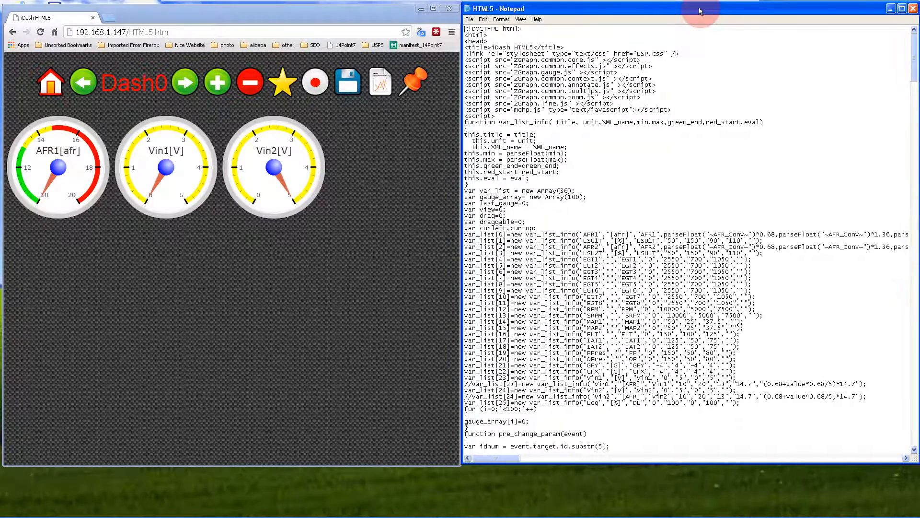
scroll("down", 3)
type("//")
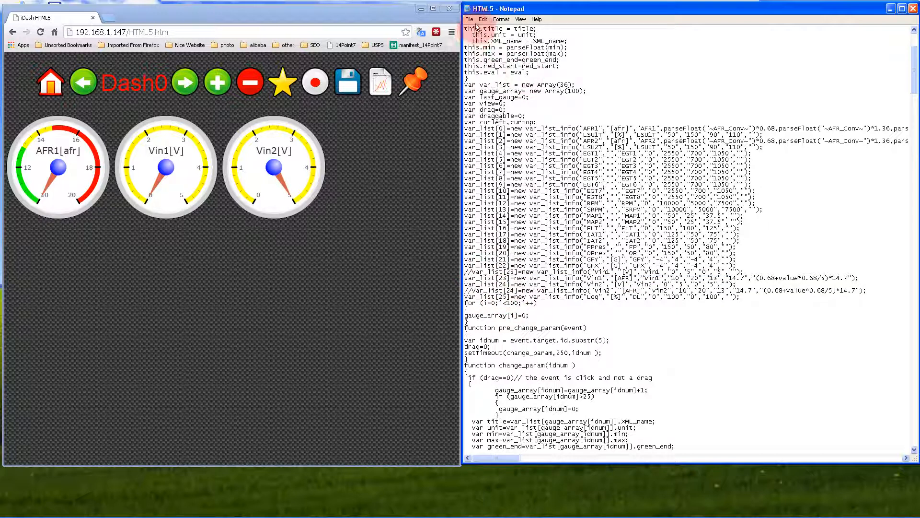
Step: Save the edited HTML5 page from Notepad's File menu
left_click(470, 19)
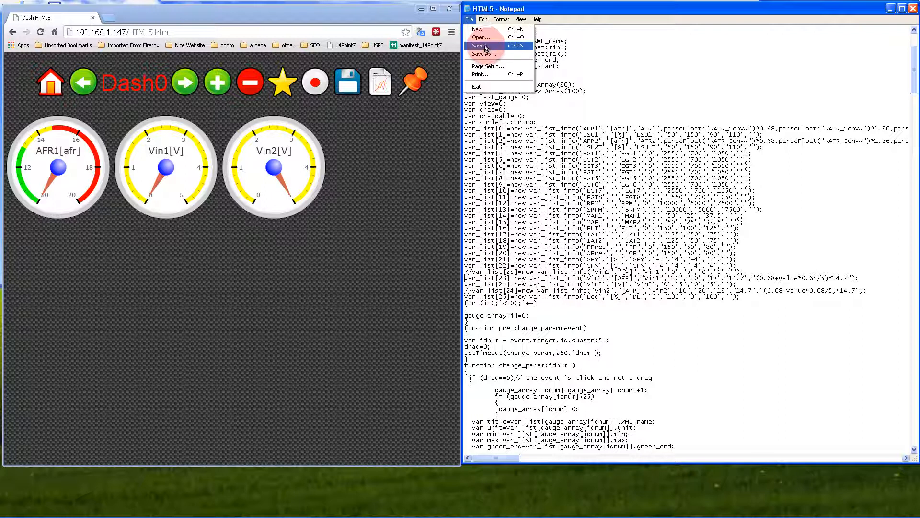
left_click(477, 45)
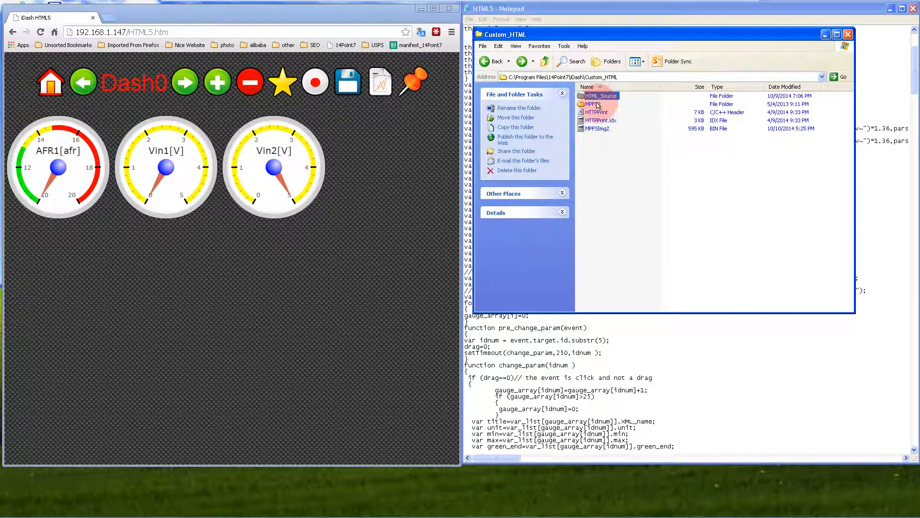
mouse_move(594, 105)
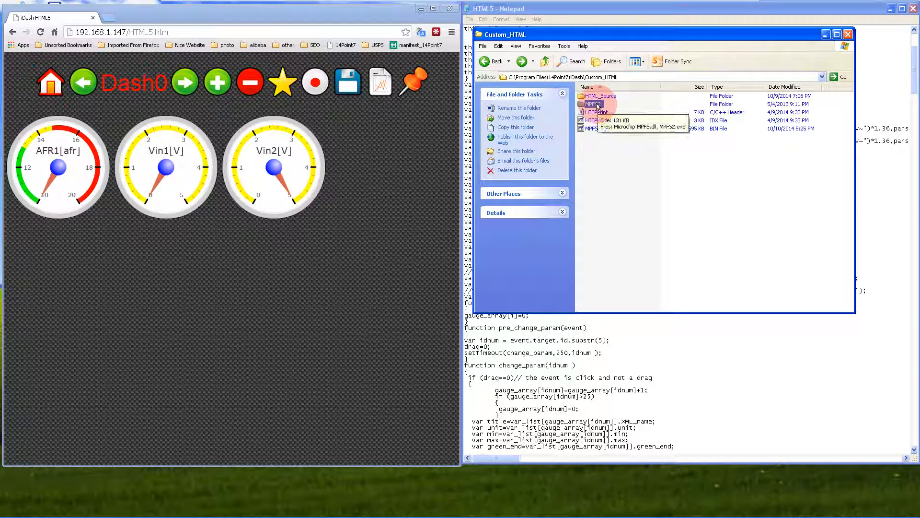
Step: Launch MPFS2.exe from the MPFS2 folder and move its window over the browser
double_click(592, 104)
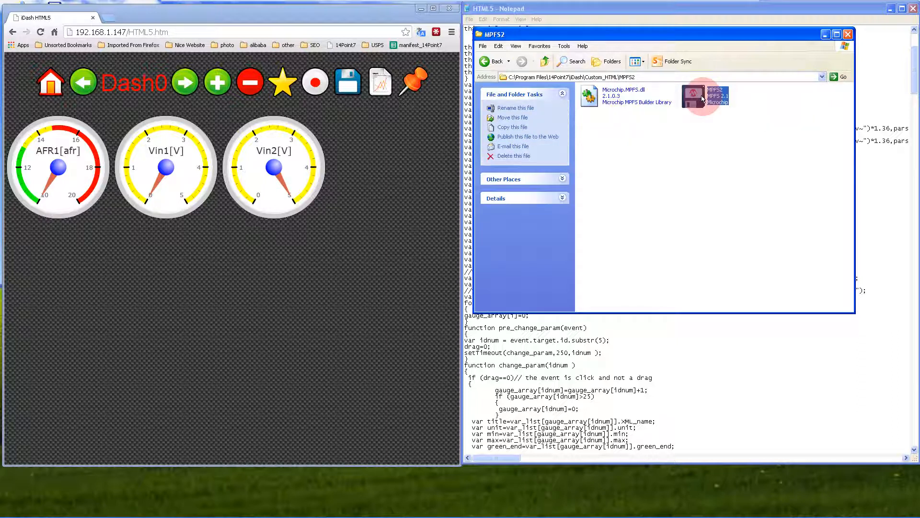
double_click(693, 96)
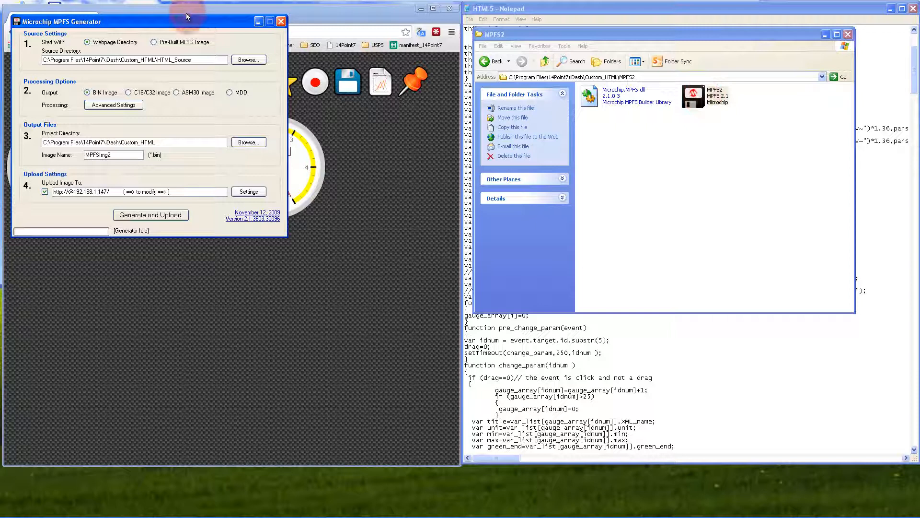
left_click_drag(187, 21, 342, 34)
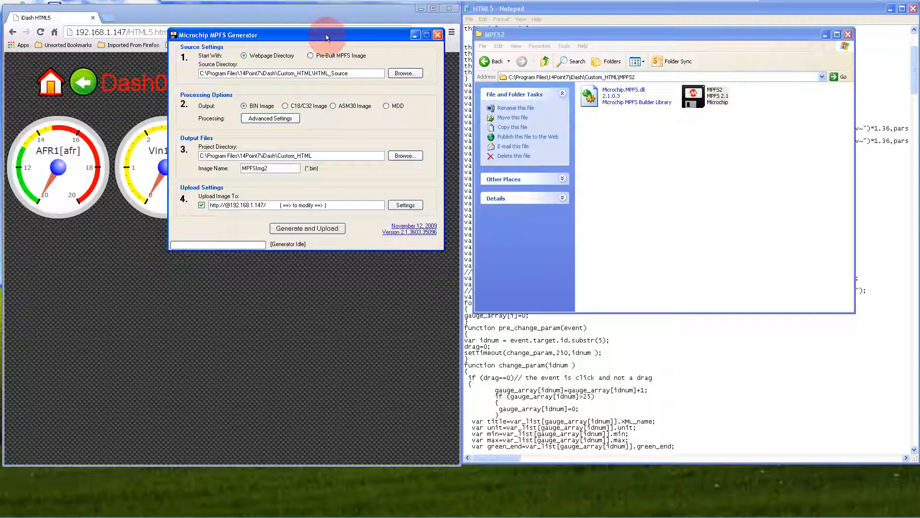
Step: Check the 192.168.1.147 address and mpfsupload path, then Generate and Upload the image
left_click(271, 119)
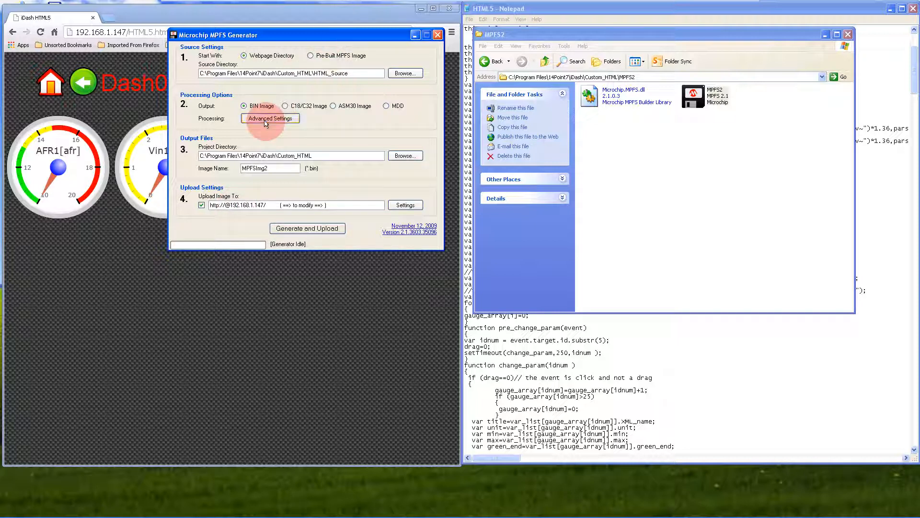
left_click(270, 119)
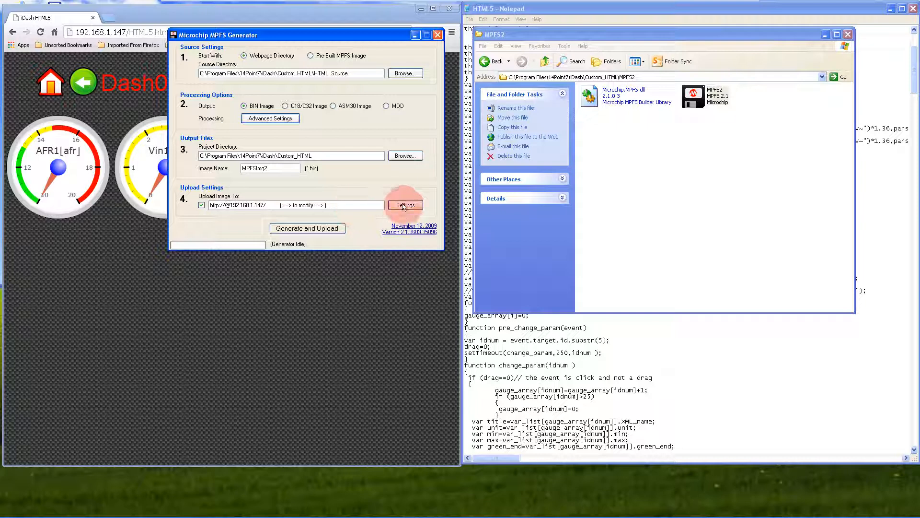
left_click(404, 205)
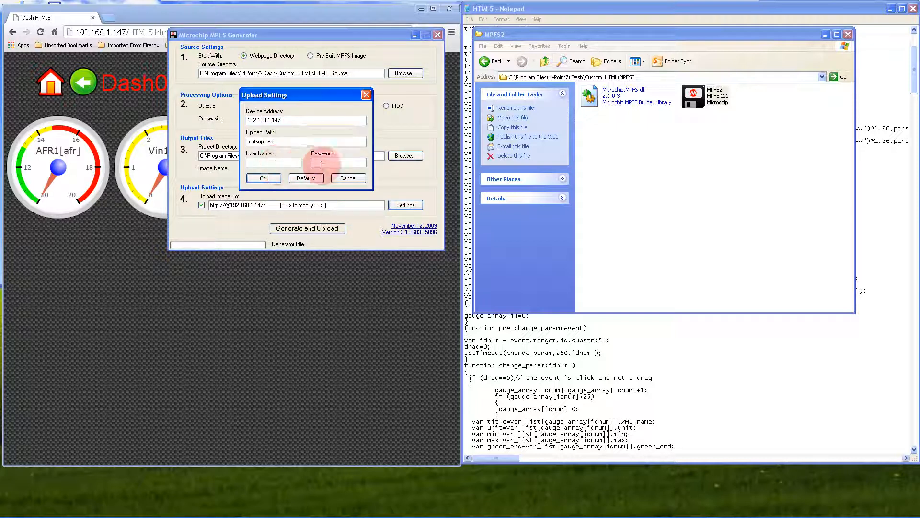
left_click(262, 178)
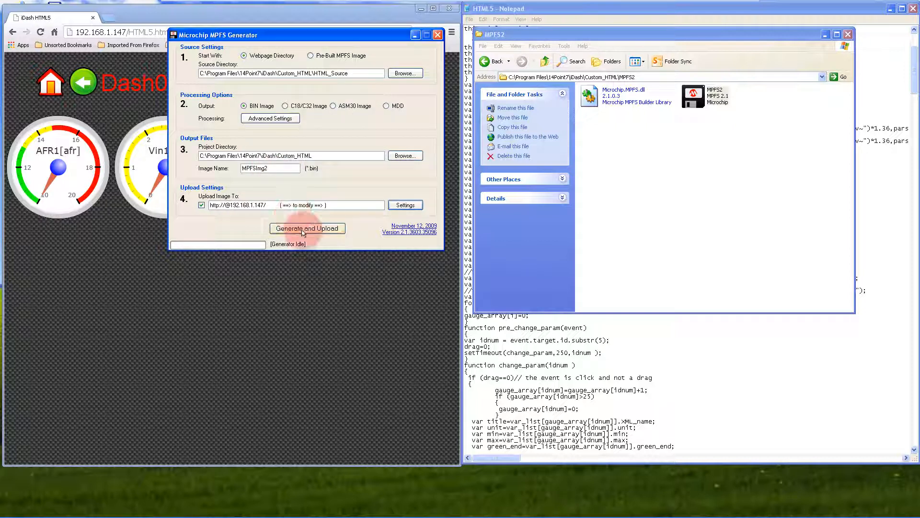
left_click(307, 228)
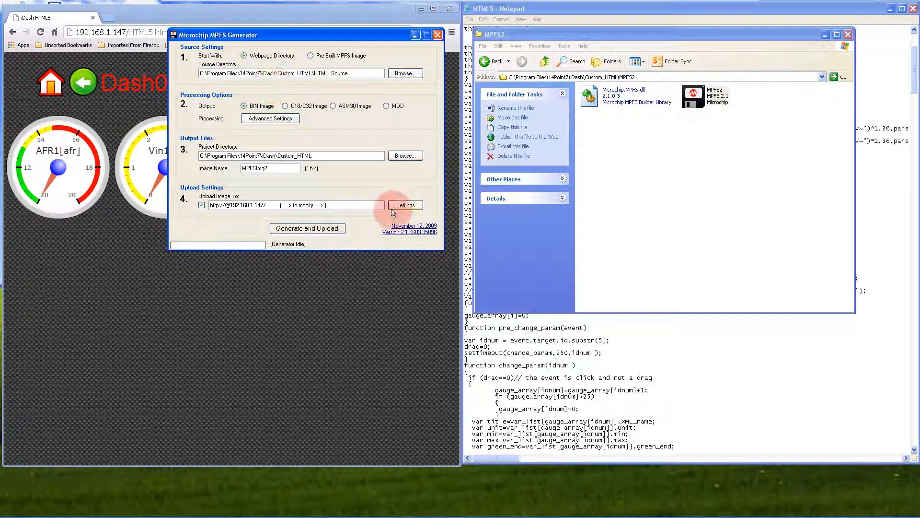
Step: Reload the dashboard in Chrome and test the Vin1[AFR] gauge
left_click(41, 33)
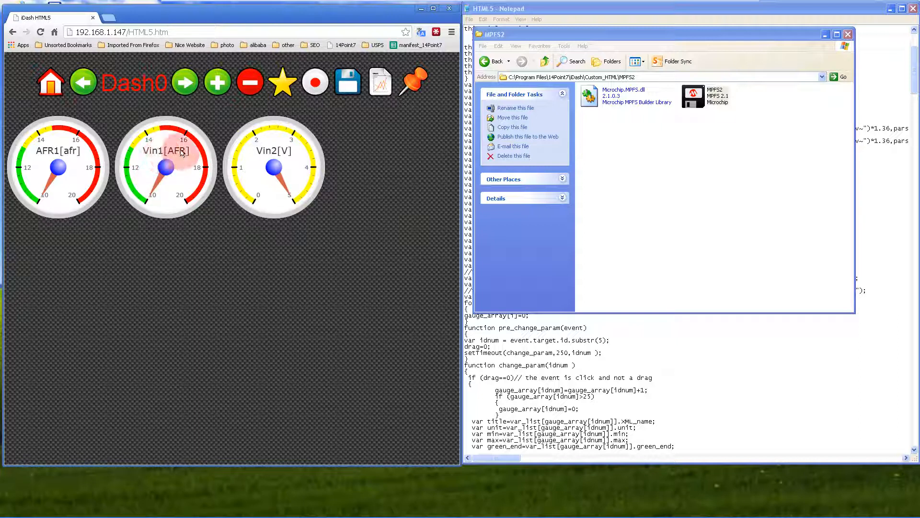
left_click(166, 167)
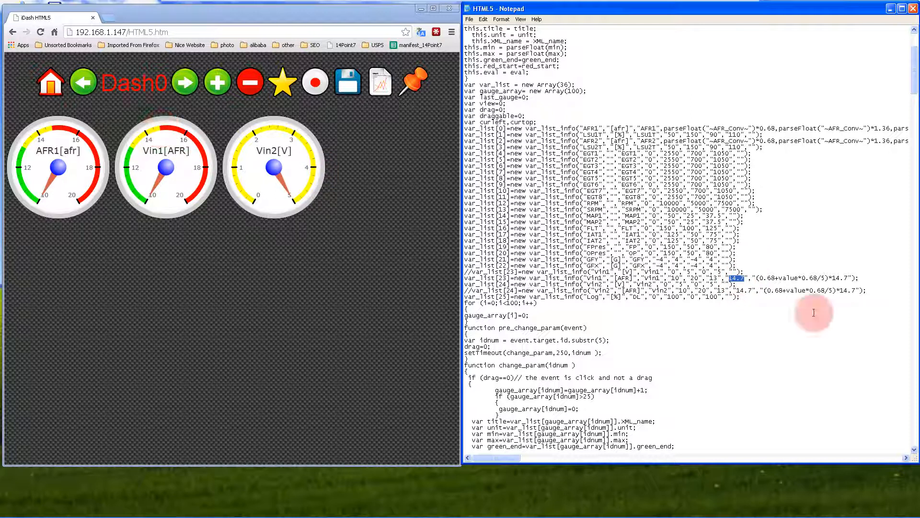
mouse_move(846, 277)
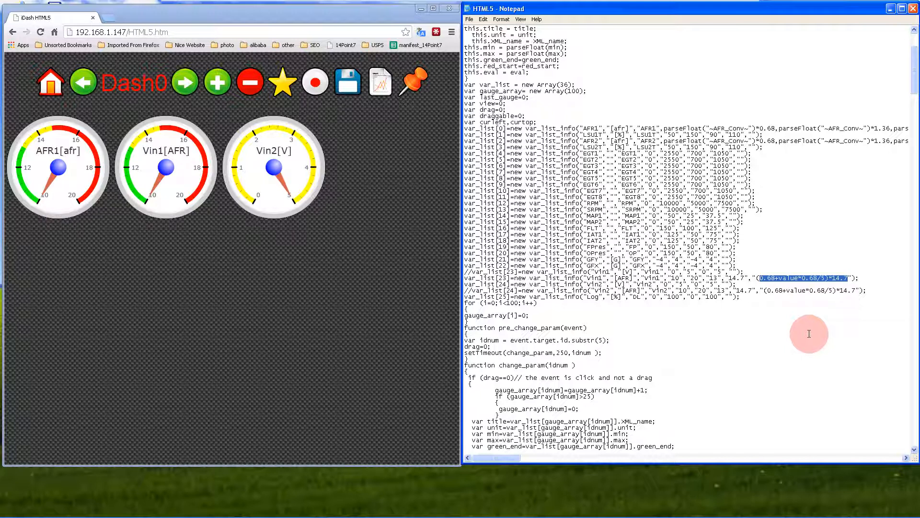
mouse_move(845, 261)
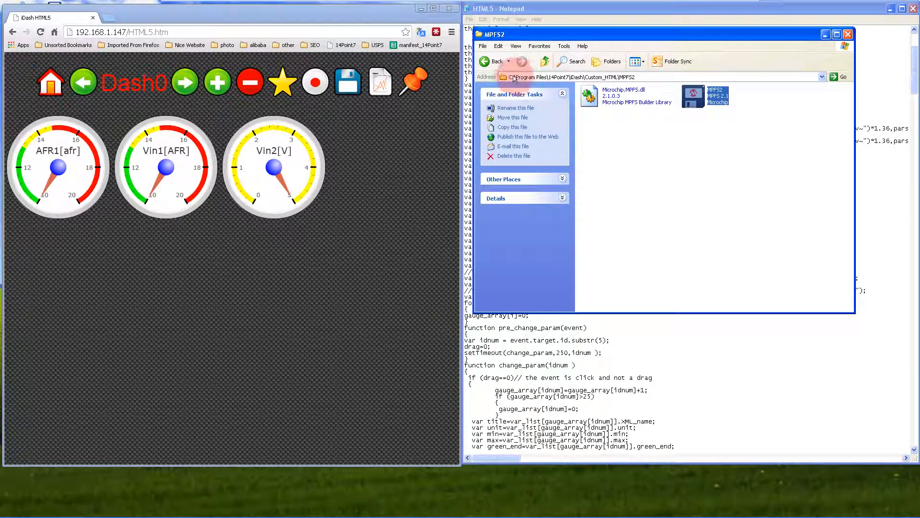
Step: Return Explorer to Custom_HTML, select the MPFSImg2 name and minimize the generator
left_click(494, 62)
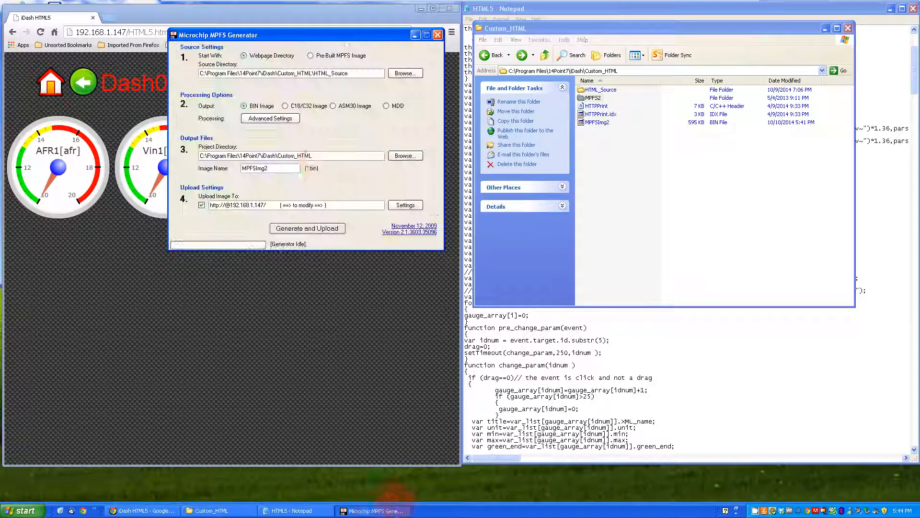
double_click(255, 167)
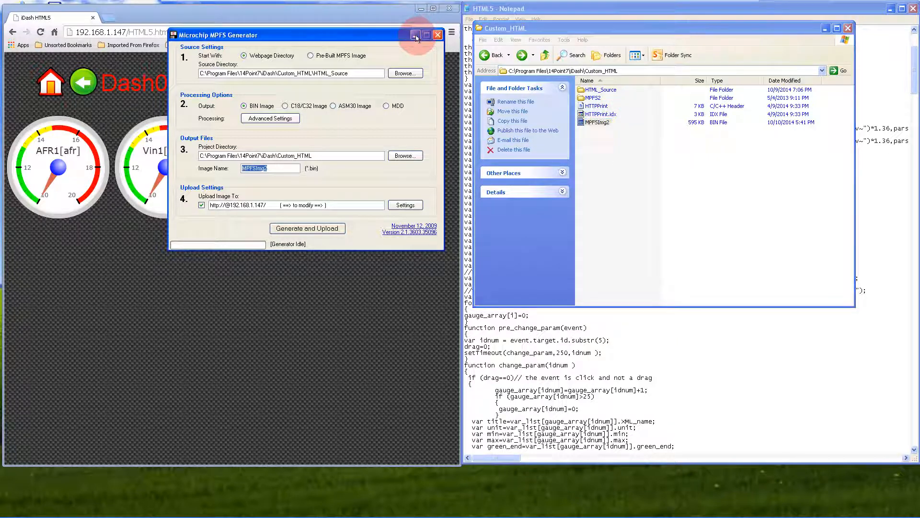
left_click(416, 34)
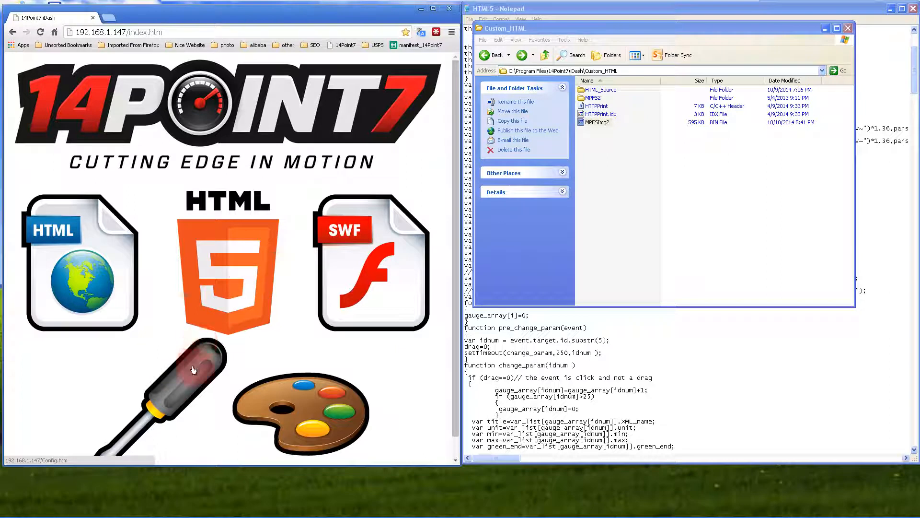
Step: Open the iDash config page and go to the Webserver Update page
left_click(194, 370)
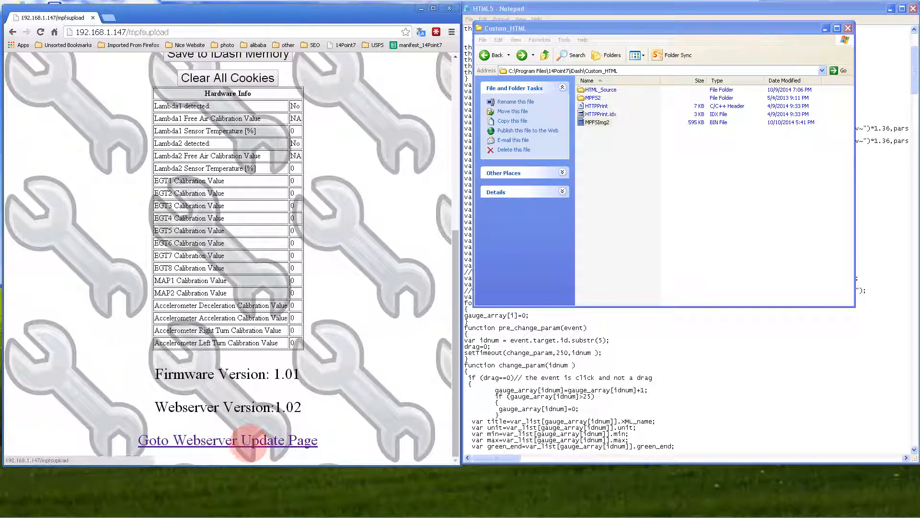
left_click(73, 123)
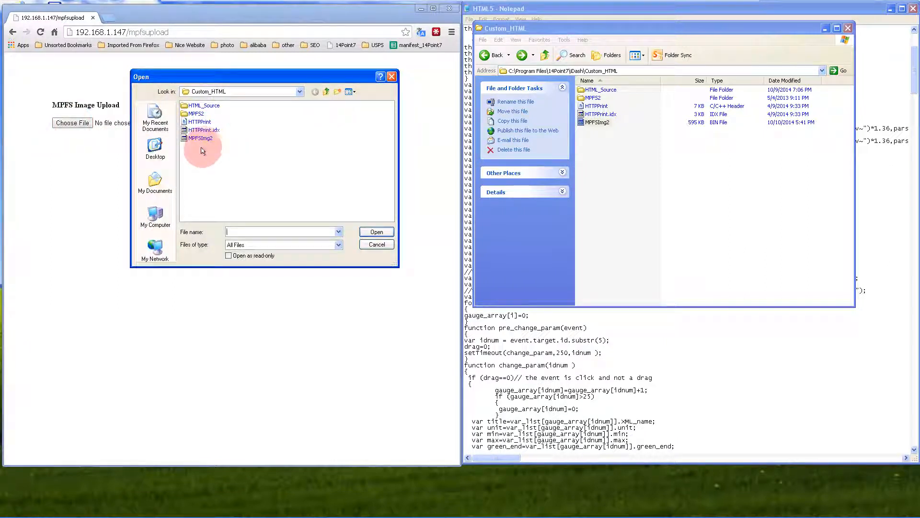
Step: Choose MPFSImg2.bin from the Custom_HTML folder as the image to upload
left_click(199, 138)
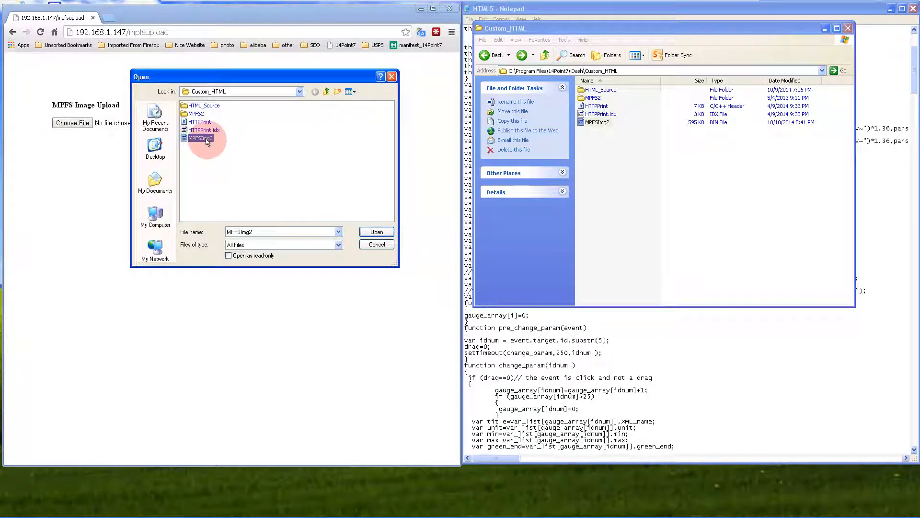
left_click(303, 91)
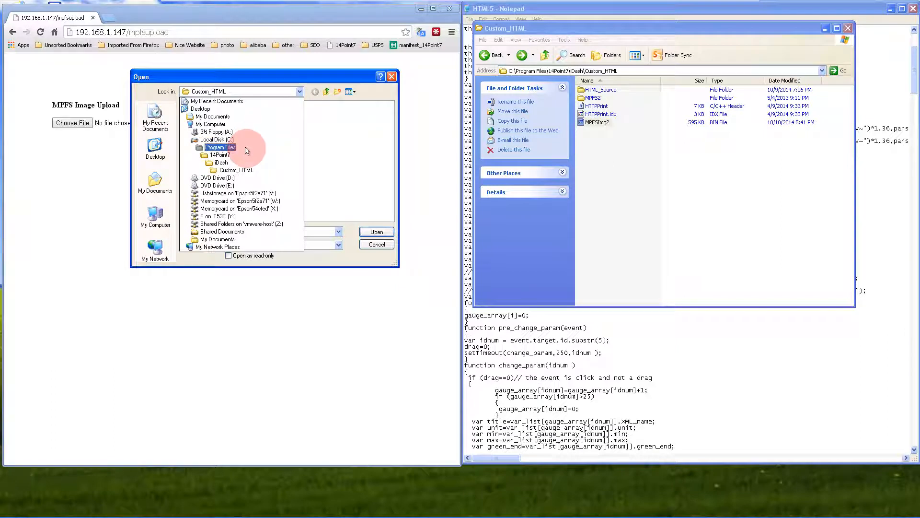
left_click(236, 170)
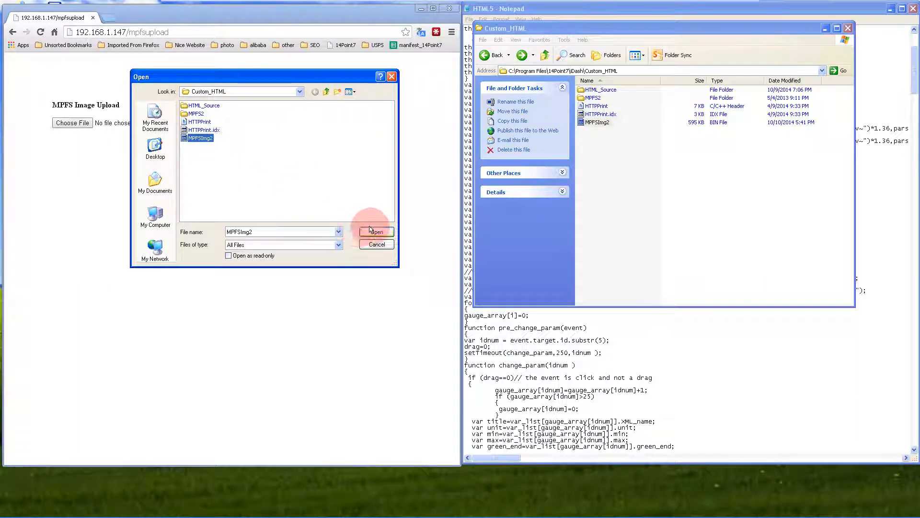
left_click(375, 231)
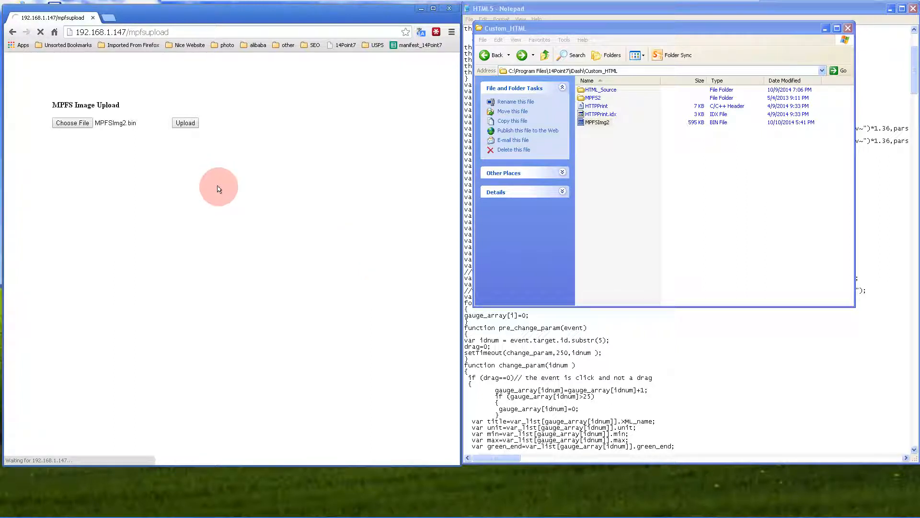
left_click(185, 123)
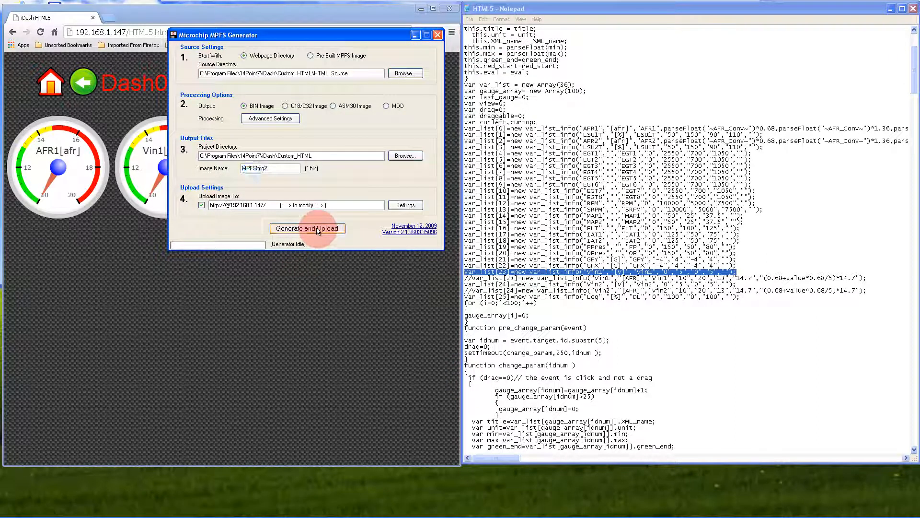
Step: Rebuild and upload the MPFS image with MPFS Generator and dismiss its completion log
left_click(307, 228)
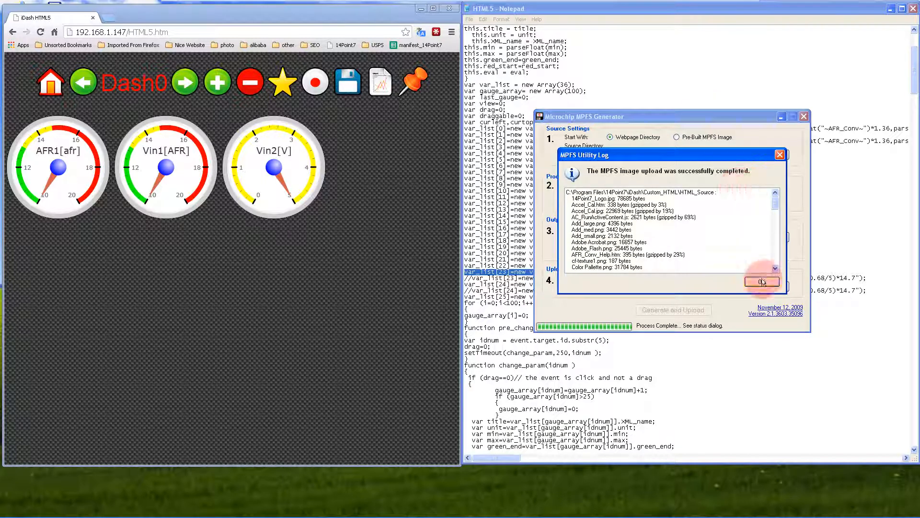
left_click(761, 282)
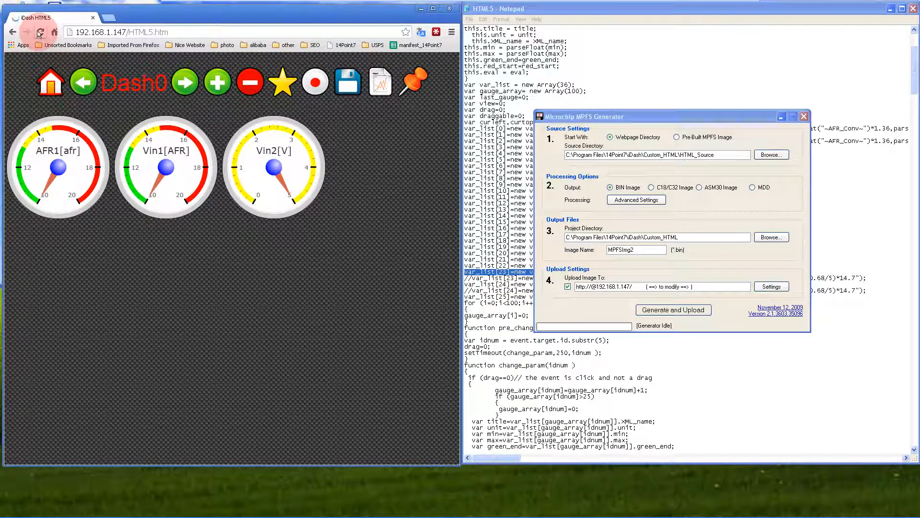